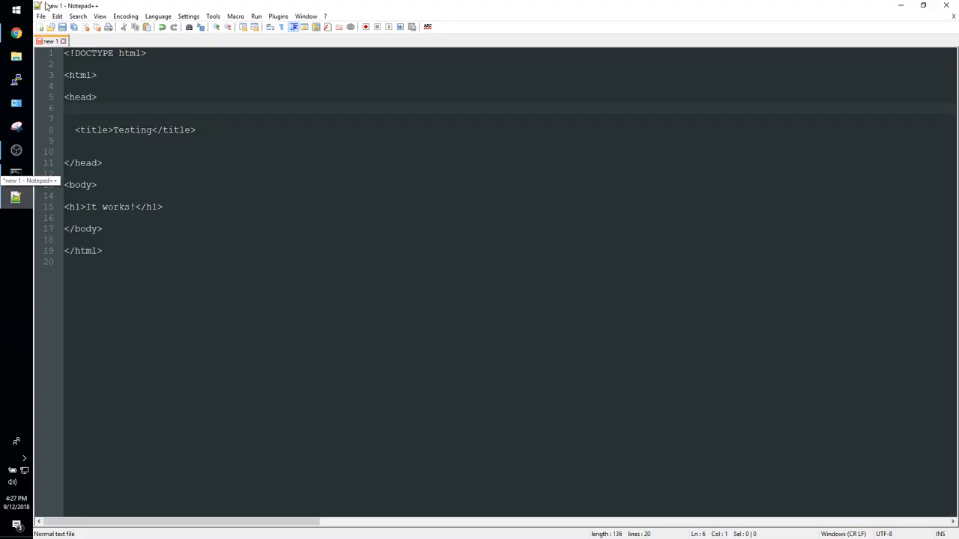
Bring up Notepad++'s file actions for the unsaved 'Testing' HTML page, then launch File Explorer
{"action": "left_click", "coordinate": [40, 15]}
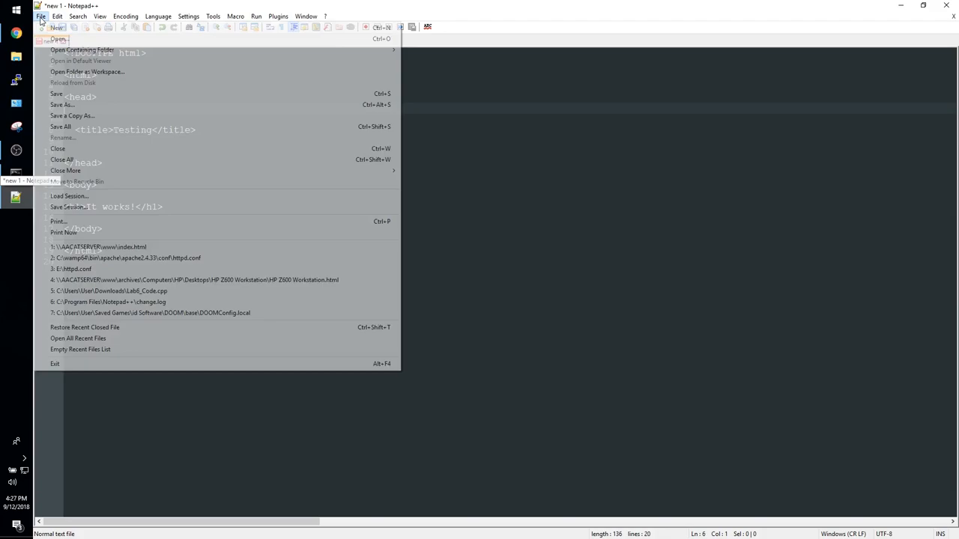
{"action": "left_click", "coordinate": [62, 104]}
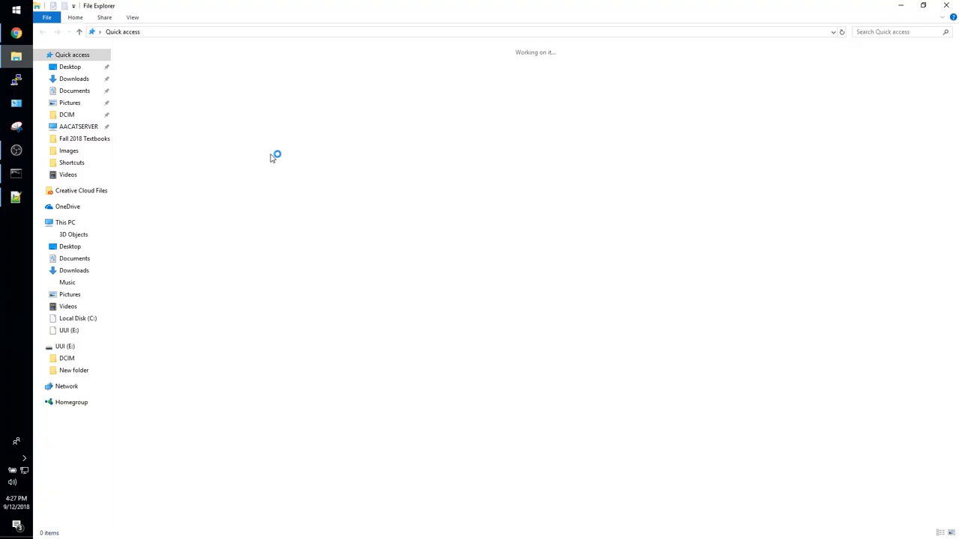
Navigate to the empty C:\wamp64\www folder where the server hosts pages
{"action": "left_click", "coordinate": [66, 222]}
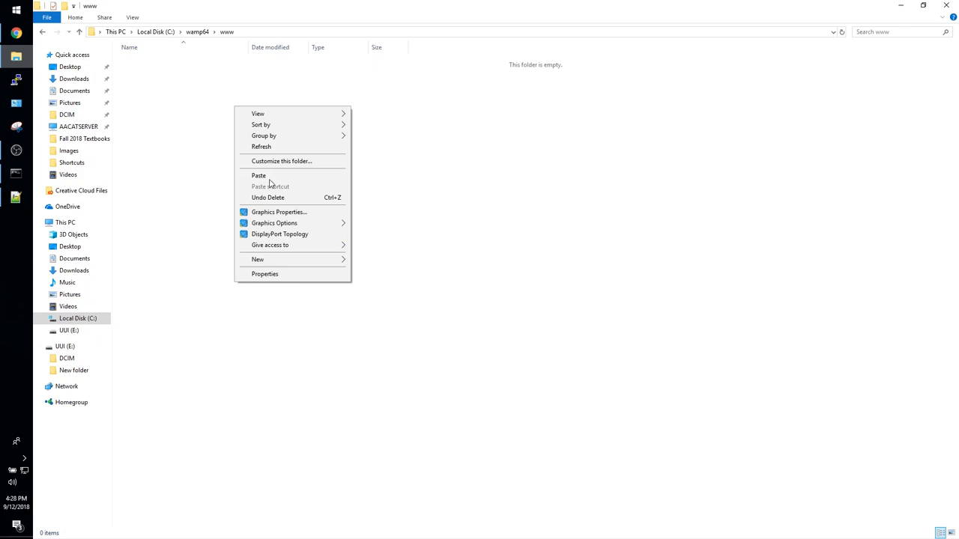
{"action": "left_click", "coordinate": [327, 9]}
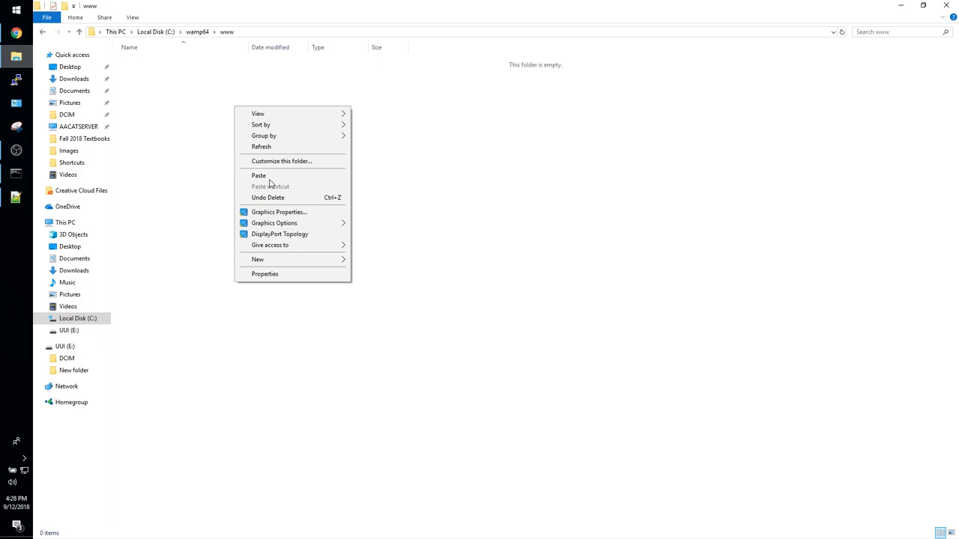